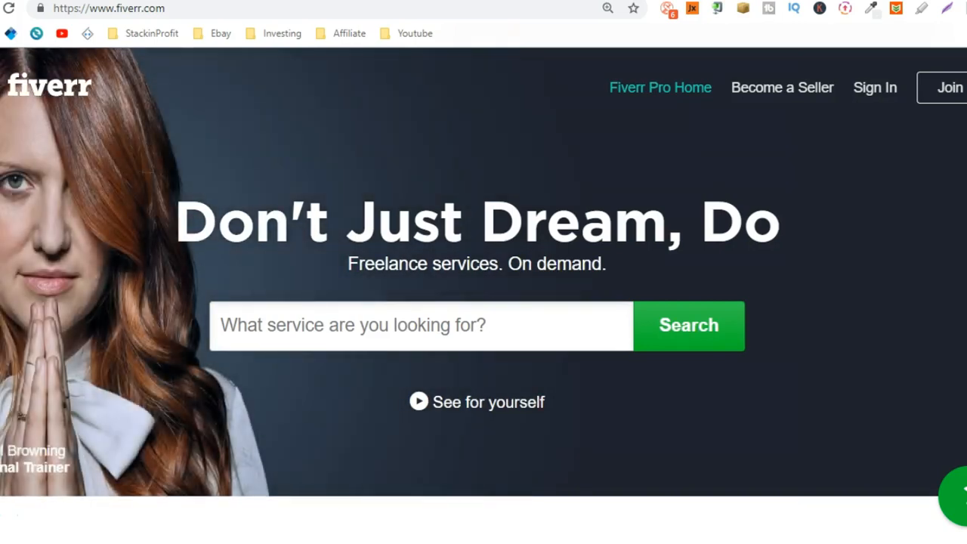
{"action": "mouse_move", "coordinate": [384, 151]}
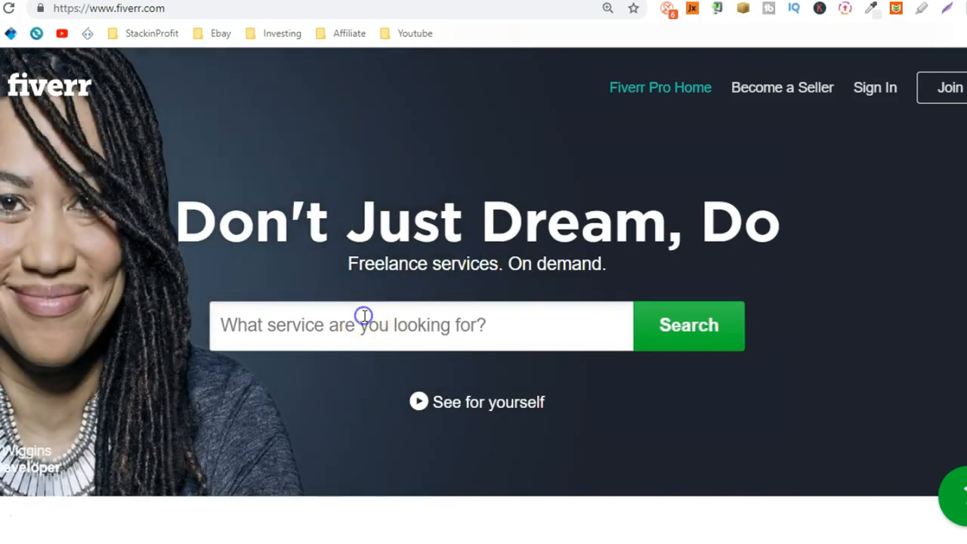
Search the Fiverr marketplace for 'video ads'
{"action": "type", "text": "video ads"}
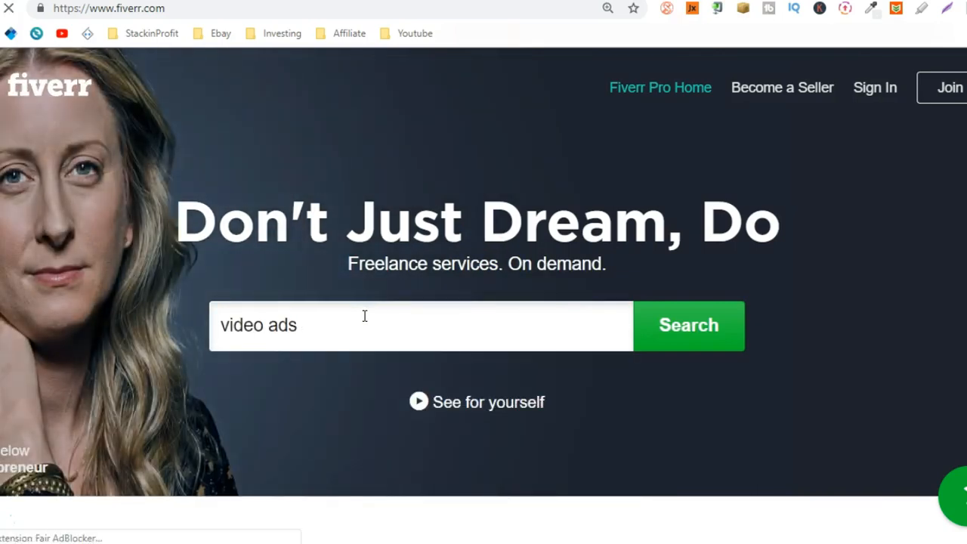
{"action": "left_click", "coordinate": [688, 325]}
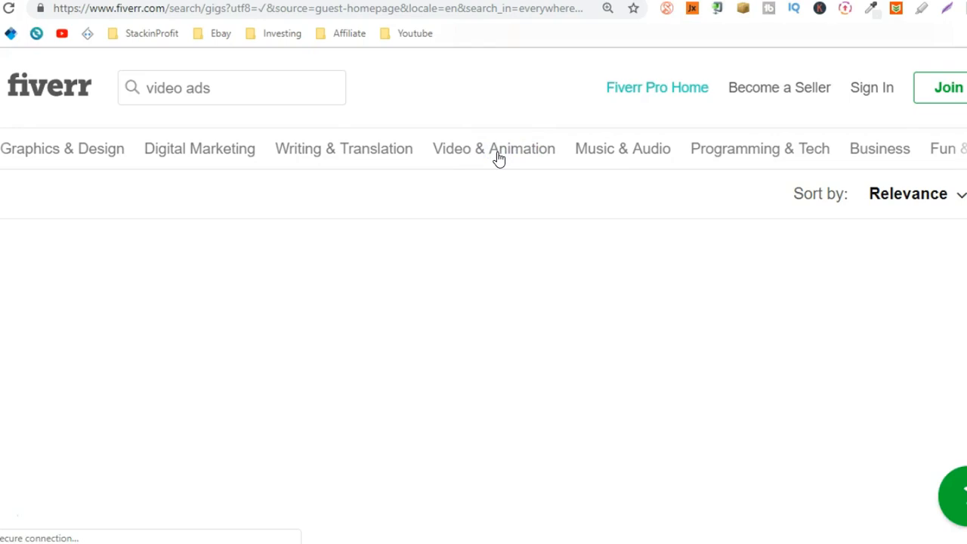
Go from Video & Animation into the Short Video Ads category
{"action": "left_click", "coordinate": [493, 148]}
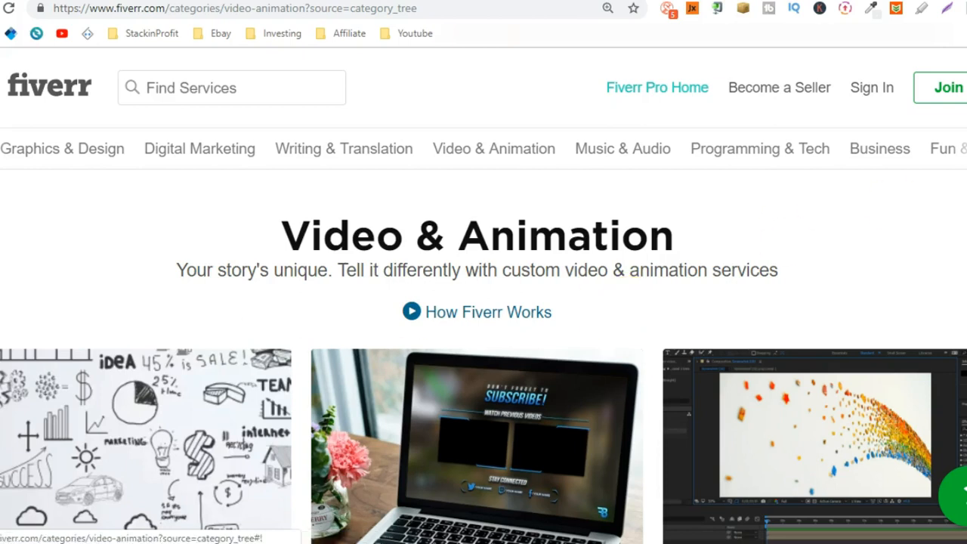
{"action": "scroll", "scroll_direction": "down", "scroll_amount": 3}
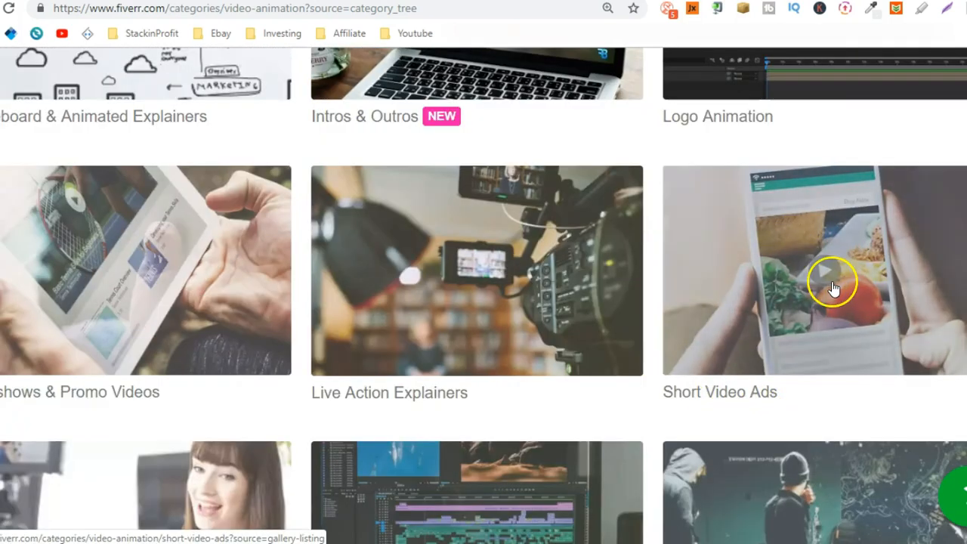
{"action": "left_click", "coordinate": [831, 287]}
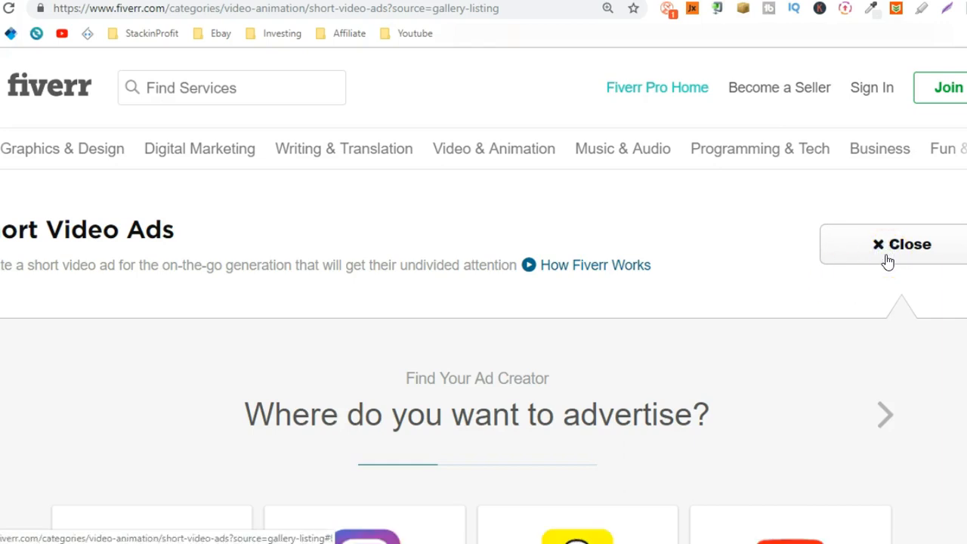
Dismiss the 'Where do you want to advertise?' prompt and reach the gig listings
{"action": "left_click", "coordinate": [901, 245]}
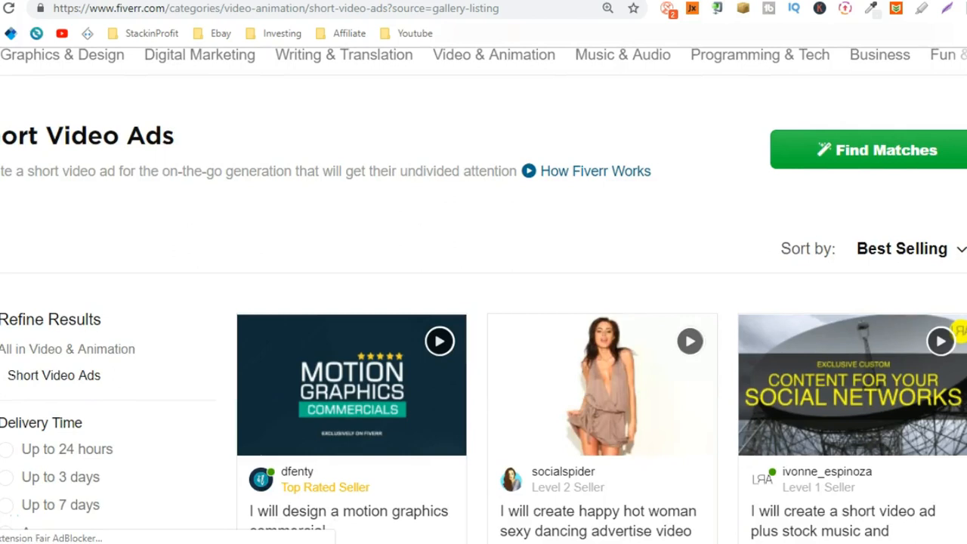
{"action": "scroll", "scroll_direction": "down", "scroll_amount": 3}
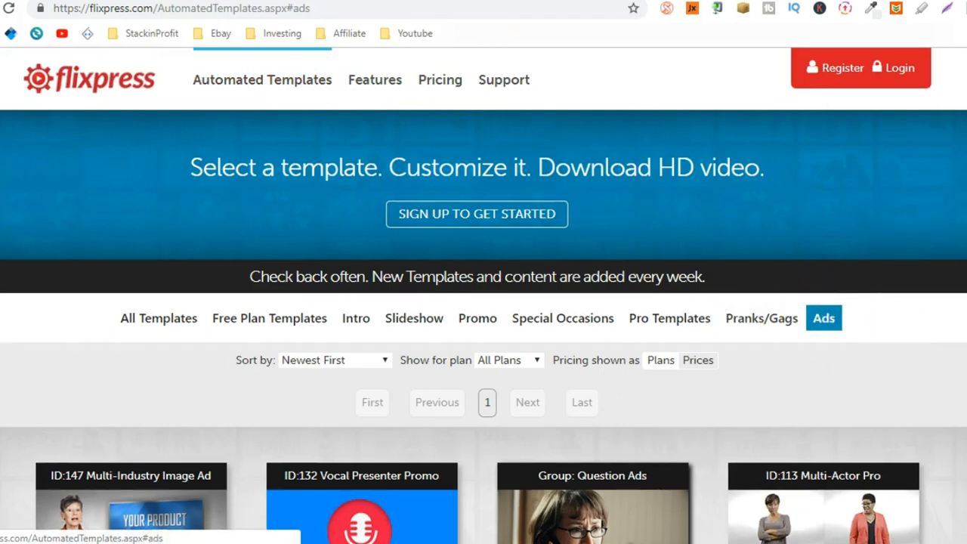
{"action": "scroll", "scroll_direction": "down", "scroll_amount": 3}
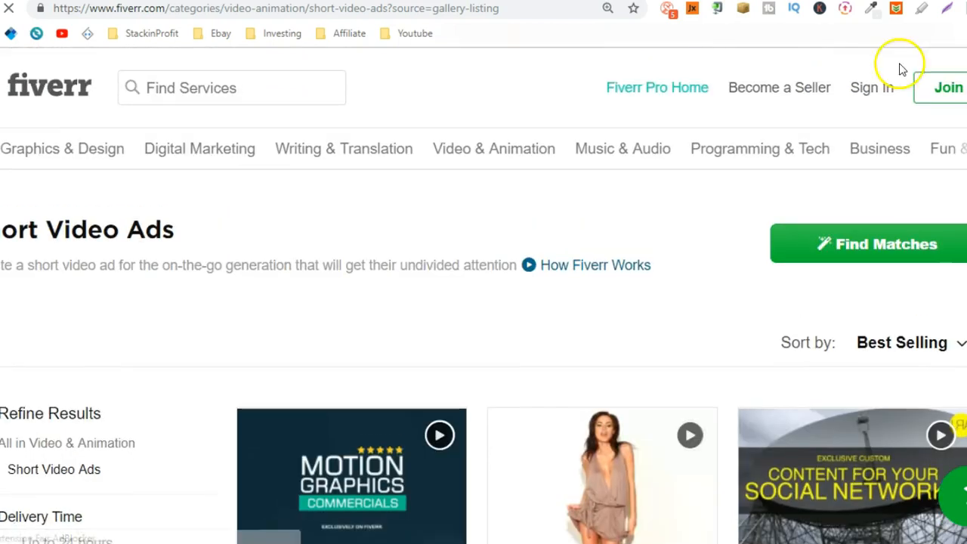
Browse the commercial brand video gig and return to the Short Video Ads listings
{"action": "scroll", "scroll_direction": "down", "scroll_amount": 3}
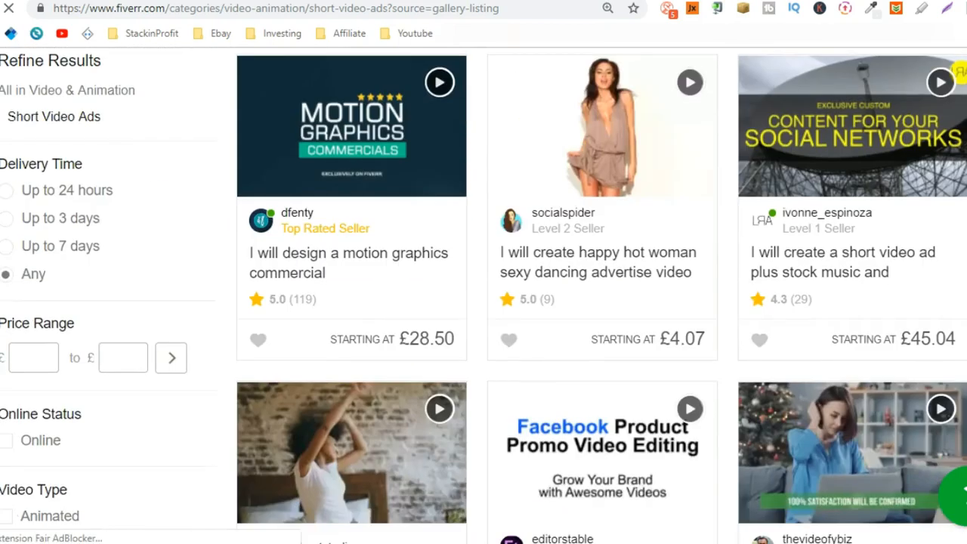
{"action": "mouse_move", "coordinate": [638, 158]}
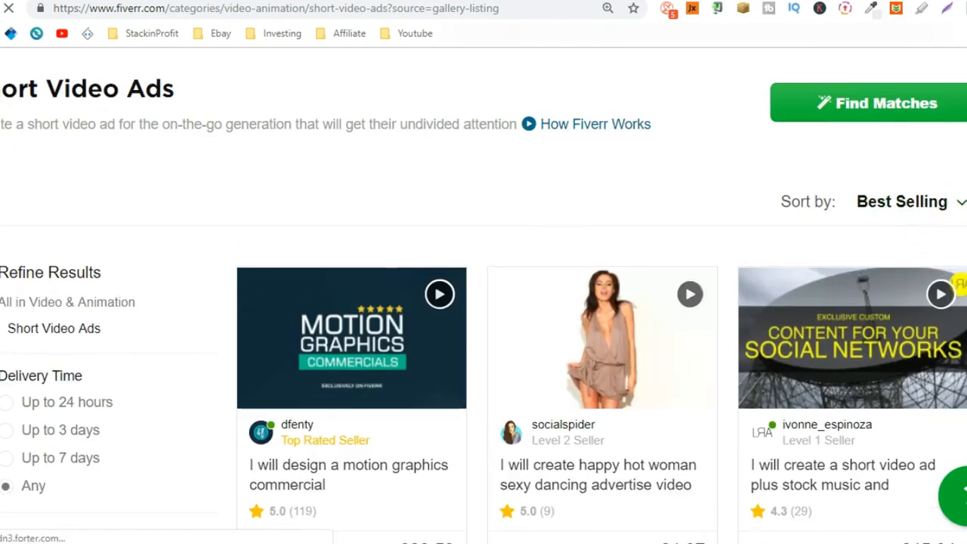
{"action": "scroll", "scroll_direction": "down", "scroll_amount": 3}
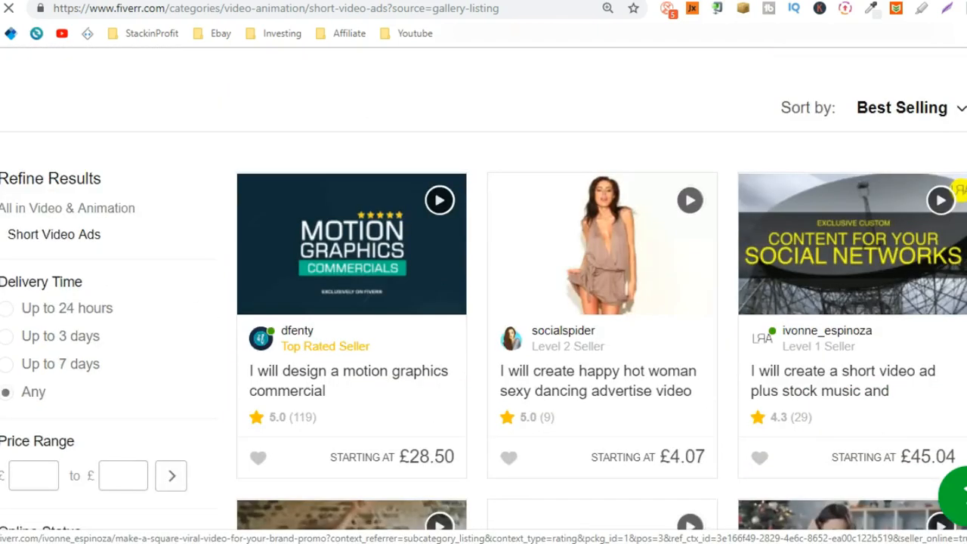
{"action": "scroll", "scroll_direction": "down", "scroll_amount": 3}
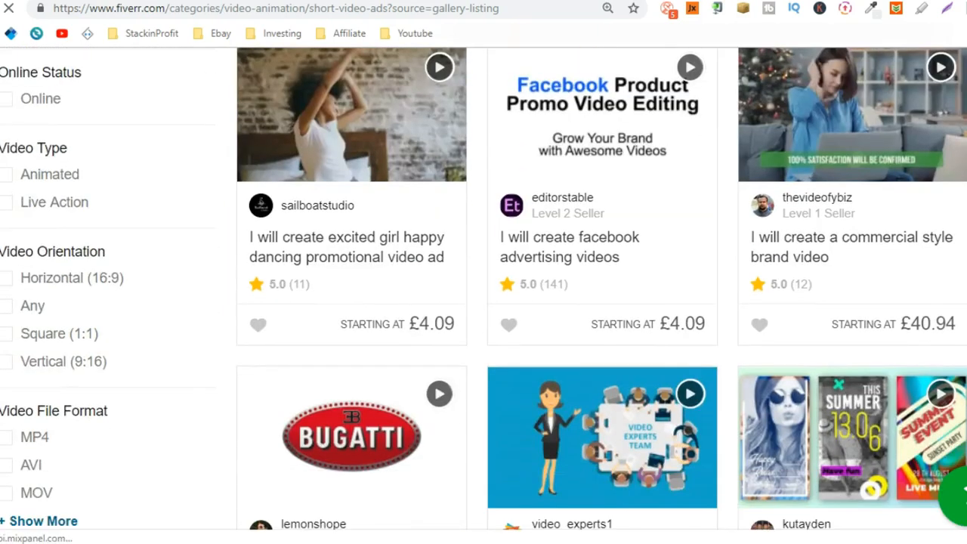
{"action": "mouse_move", "coordinate": [789, 257]}
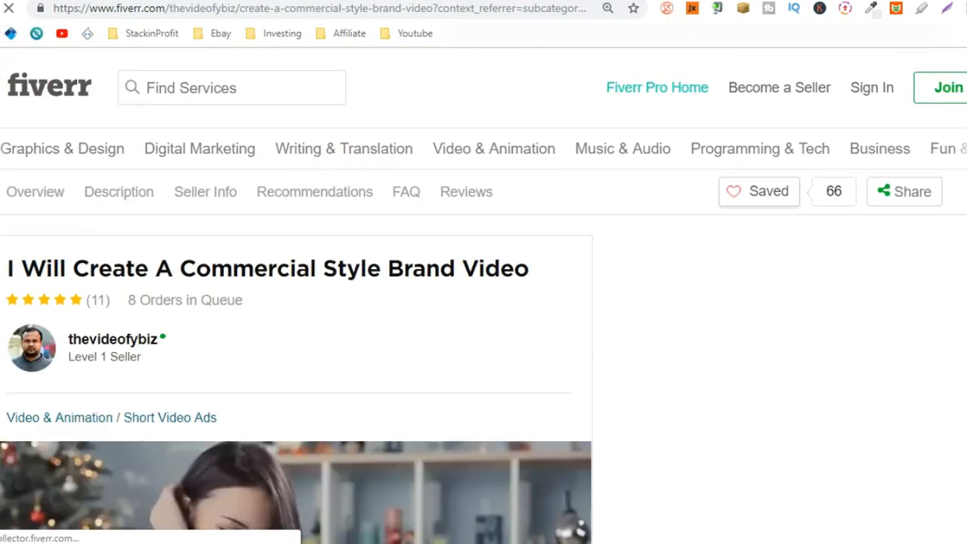
{"action": "left_click", "coordinate": [169, 417]}
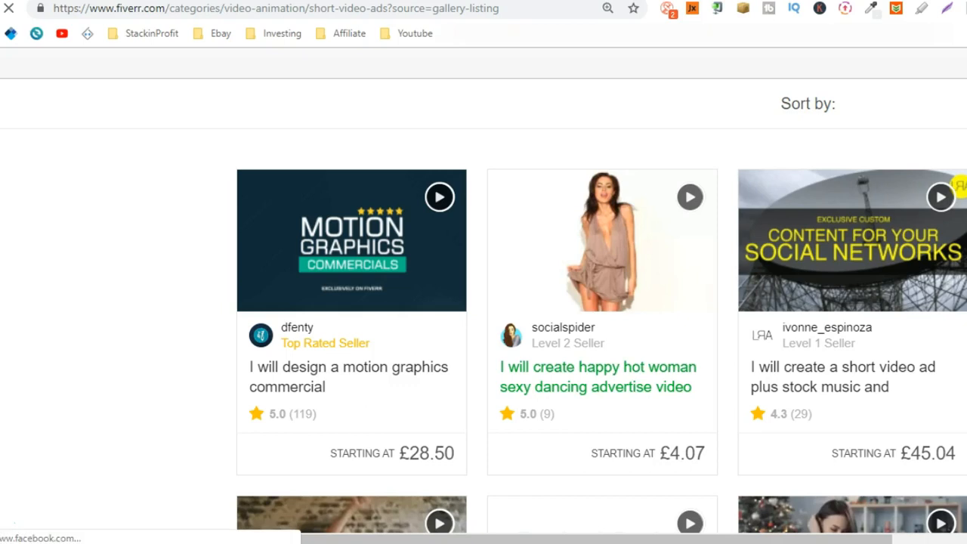
Open the £4.09 'I will create facebook advertising videos' gig
{"action": "scroll", "scroll_direction": "down", "scroll_amount": 3}
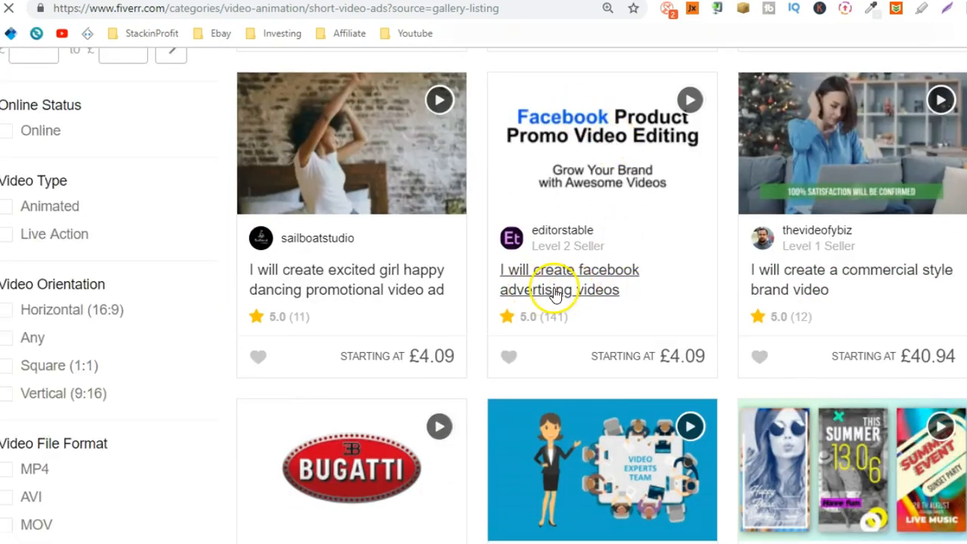
{"action": "left_click", "coordinate": [559, 290]}
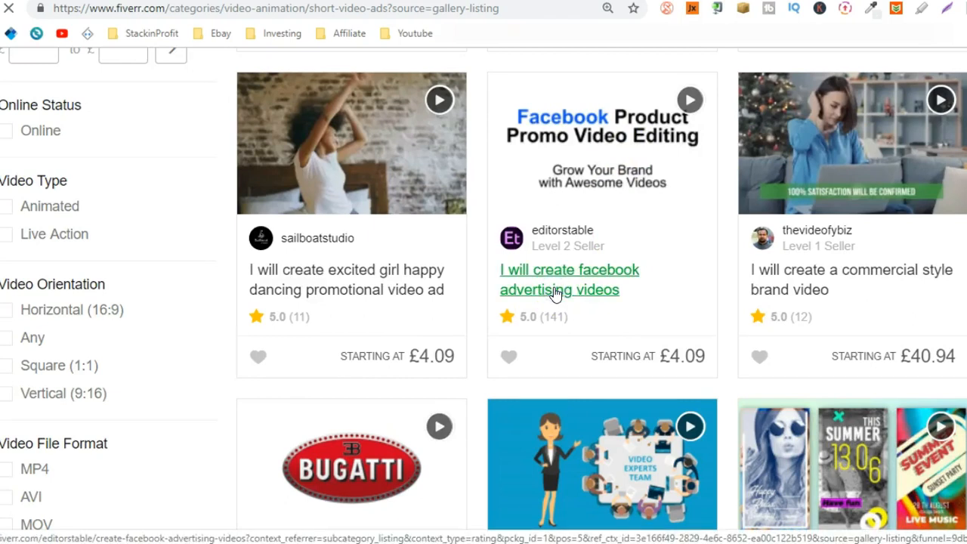
{"action": "left_click", "coordinate": [559, 290]}
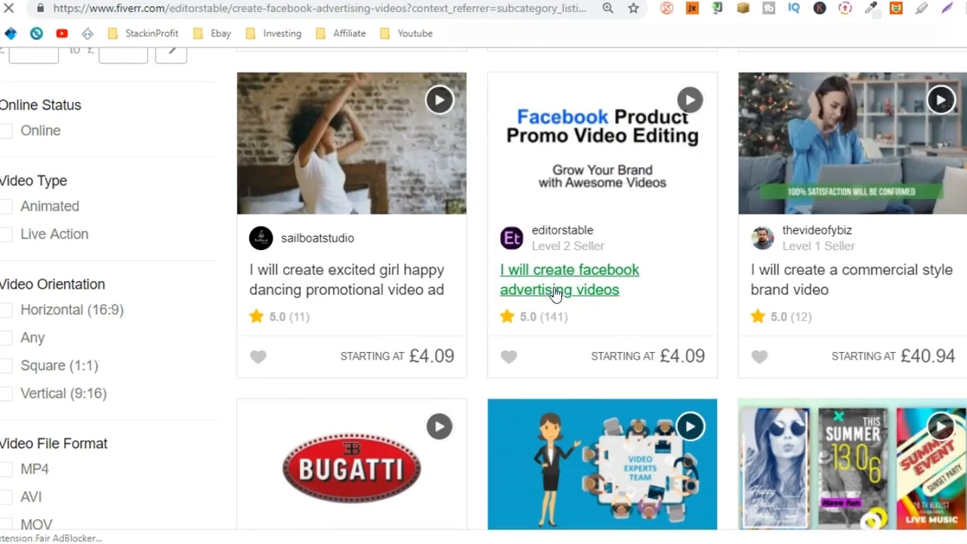
Review the Facebook ad gig's description and £4.09 package, then go back to the listings
{"action": "left_click", "coordinate": [568, 280]}
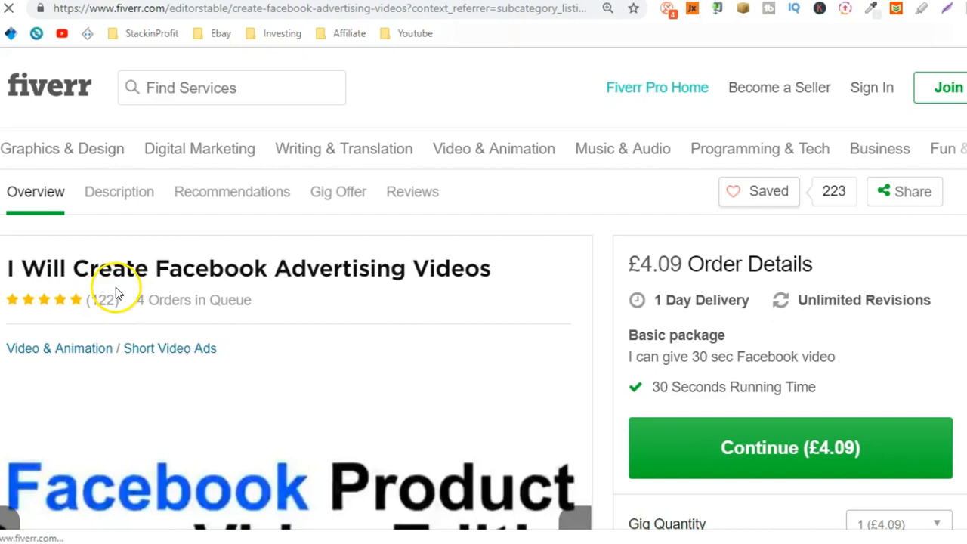
{"action": "scroll", "scroll_direction": "down", "scroll_amount": 3}
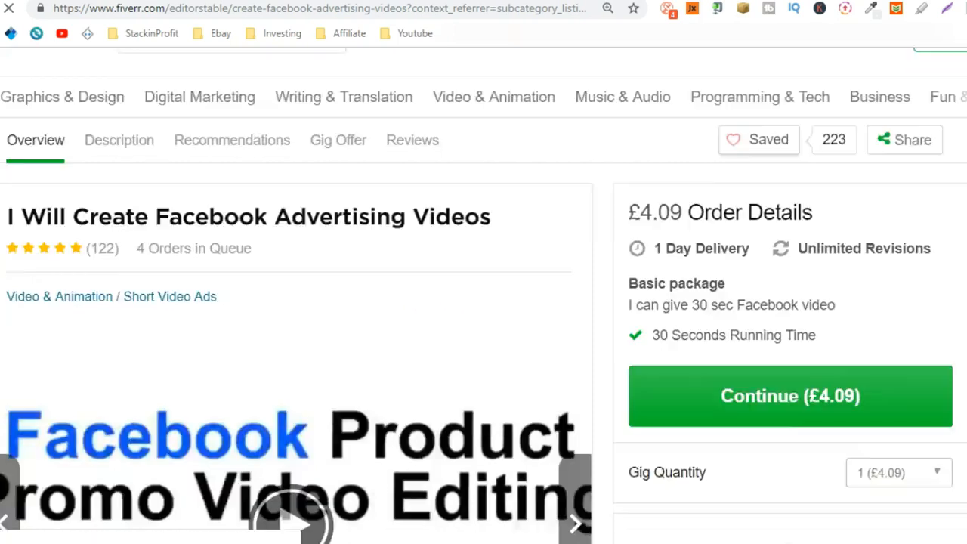
{"action": "scroll", "scroll_direction": "down", "scroll_amount": 3}
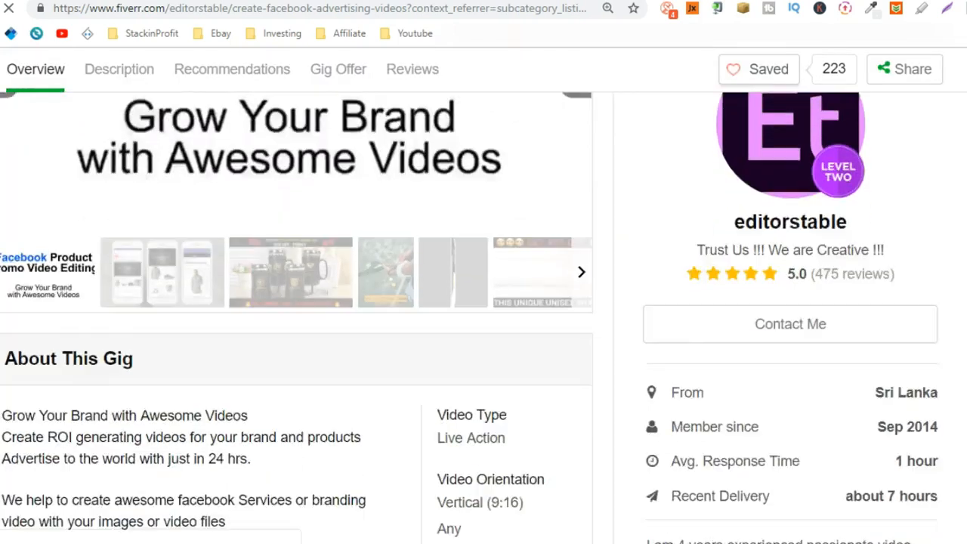
{"action": "left_click", "coordinate": [118, 69]}
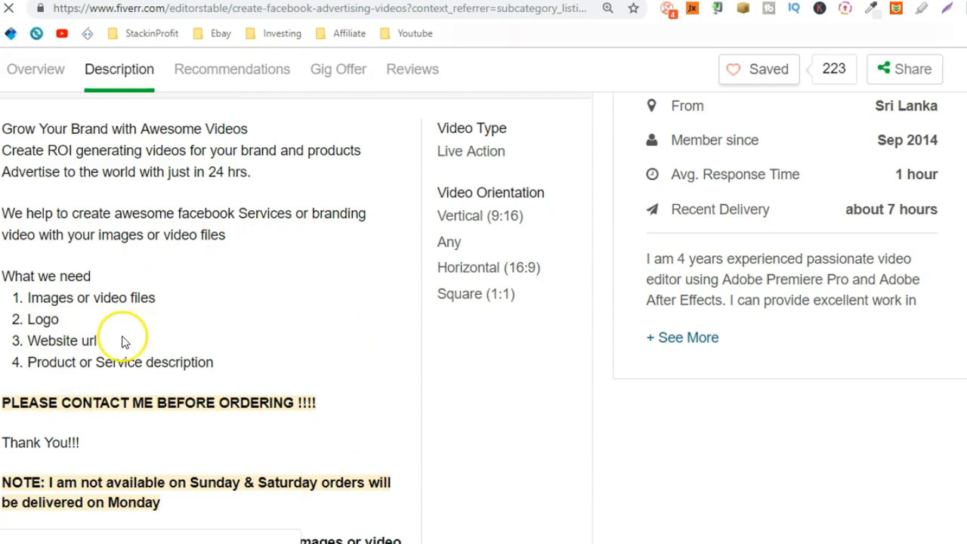
{"action": "mouse_move", "coordinate": [33, 502]}
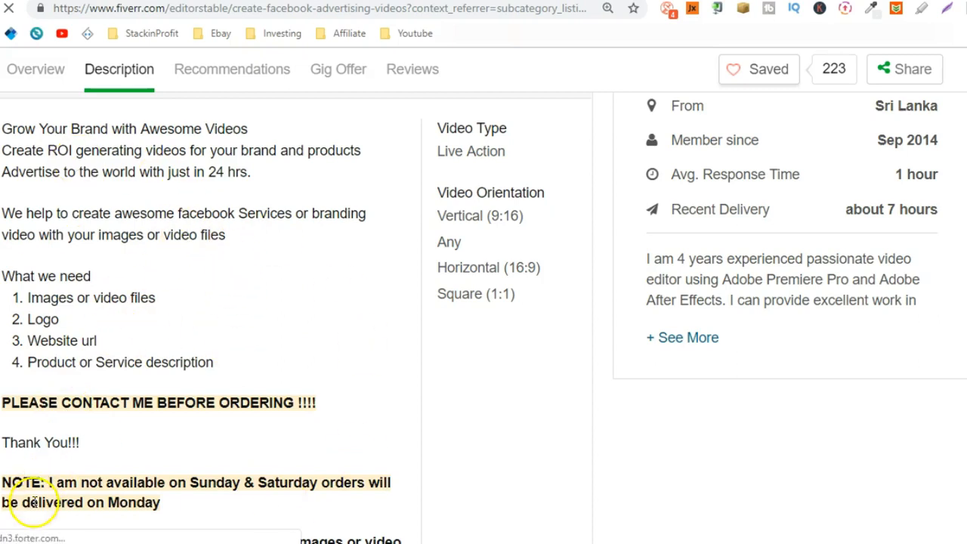
{"action": "mouse_move", "coordinate": [112, 497]}
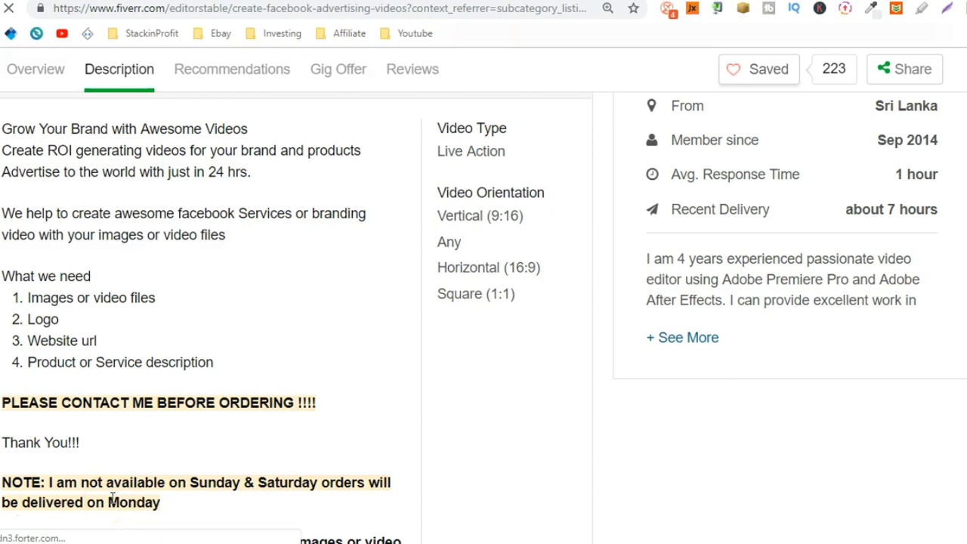
{"action": "left_click", "coordinate": [36, 70]}
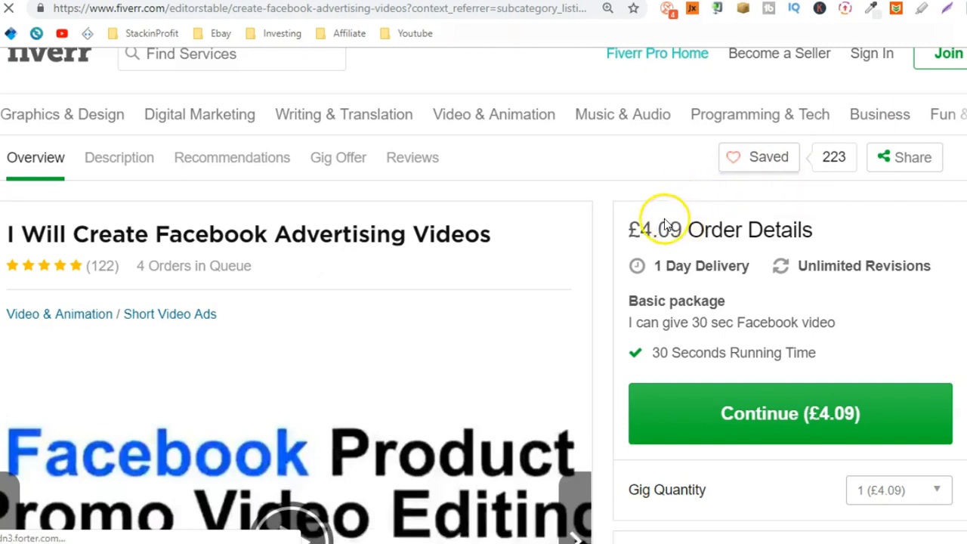
{"action": "mouse_move", "coordinate": [626, 217]}
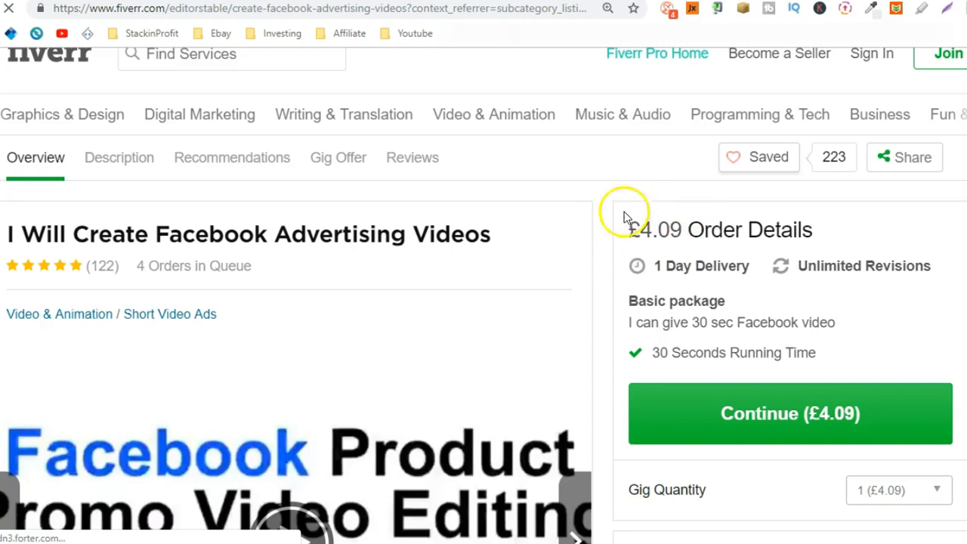
{"action": "mouse_move", "coordinate": [100, 272]}
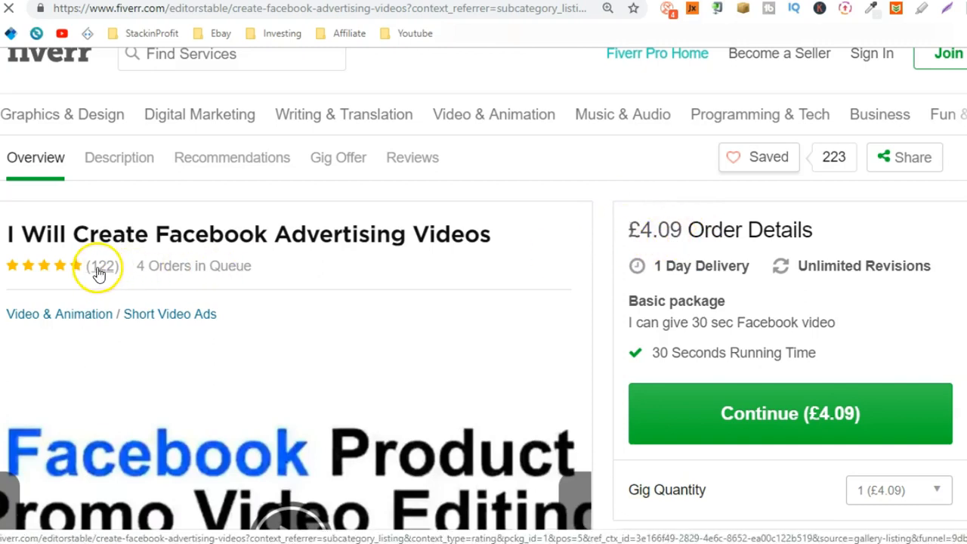
{"action": "mouse_move", "coordinate": [241, 288]}
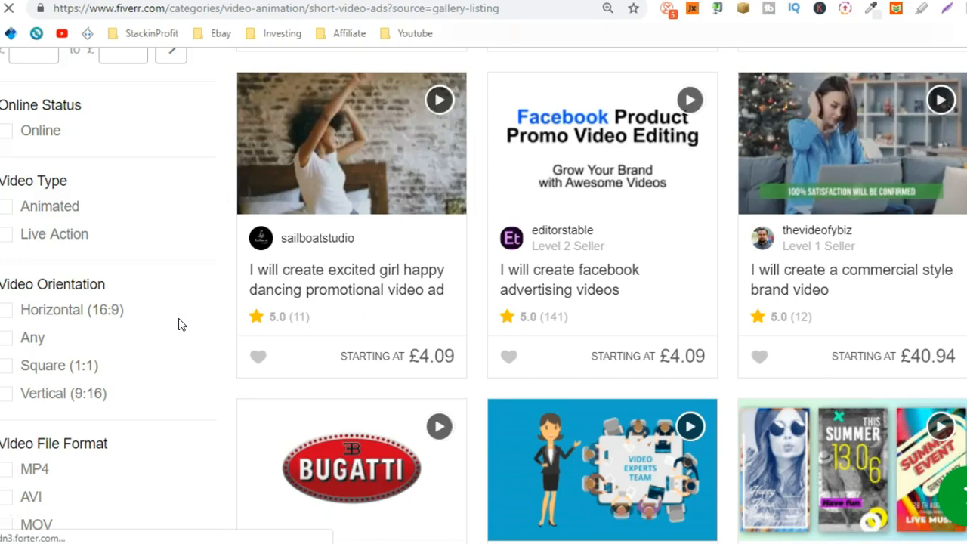
{"action": "mouse_move", "coordinate": [465, 271]}
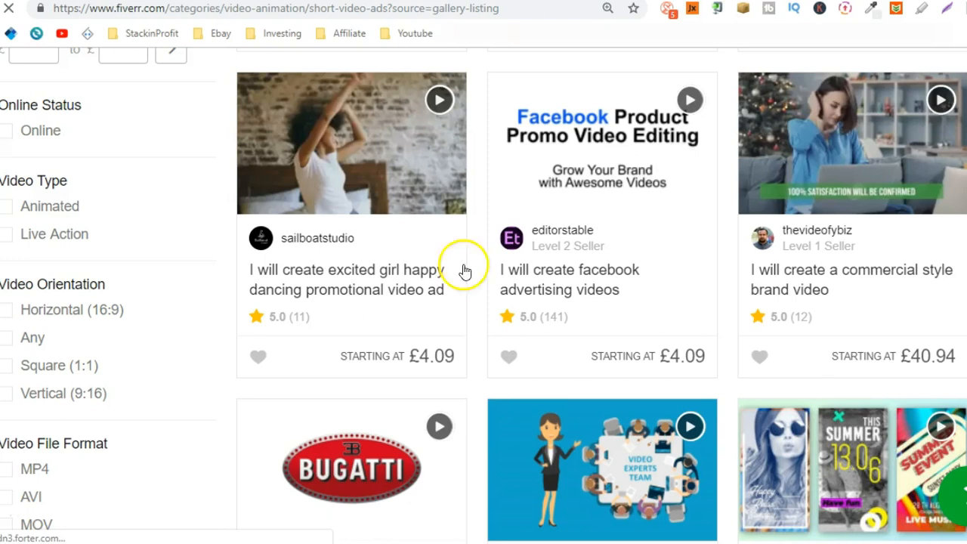
{"action": "scroll", "scroll_direction": "down", "scroll_amount": 3}
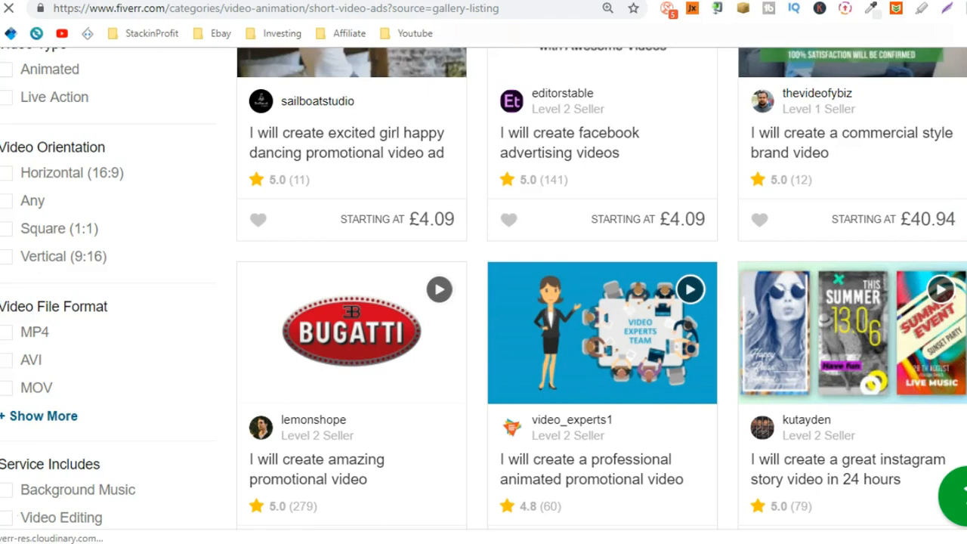
{"action": "scroll", "scroll_direction": "down", "scroll_amount": 3}
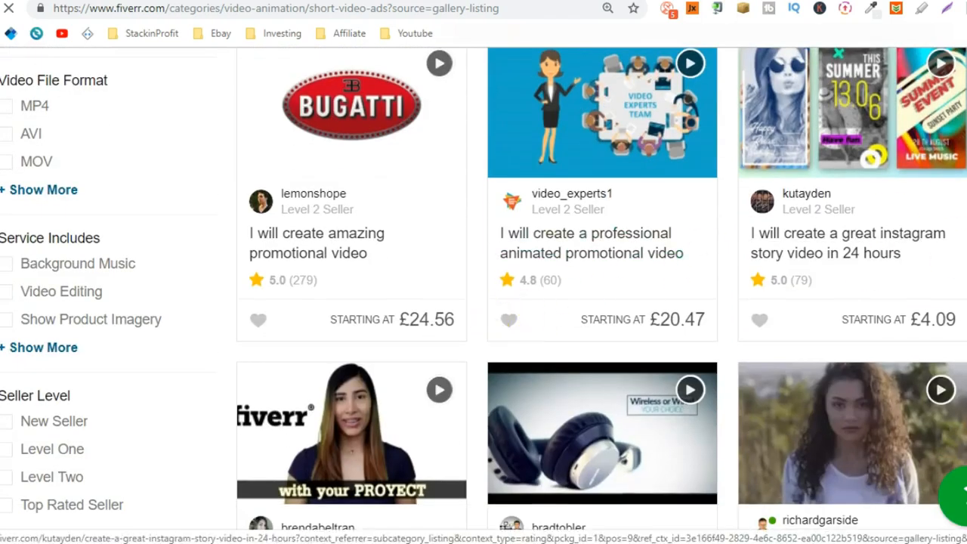
{"action": "scroll", "scroll_direction": "down", "scroll_amount": 3}
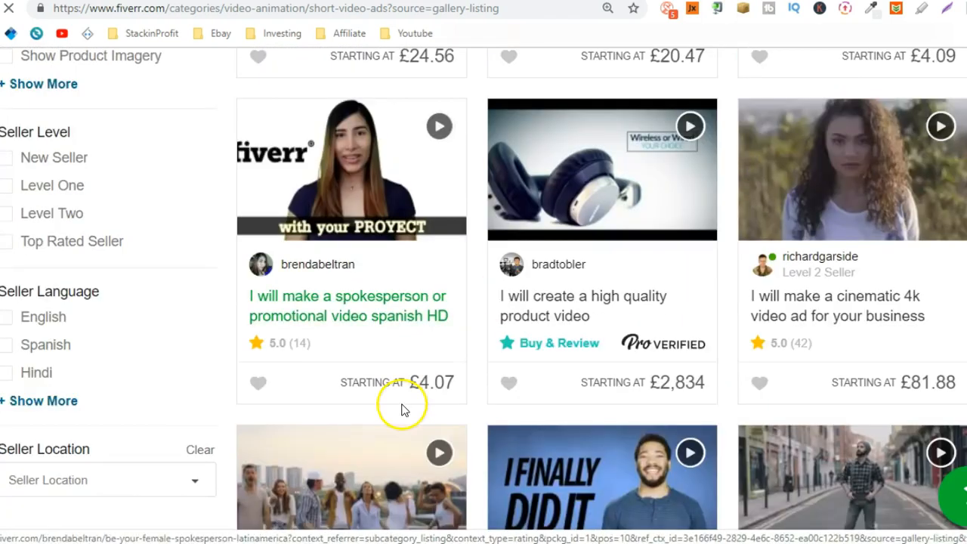
{"action": "mouse_move", "coordinate": [910, 393]}
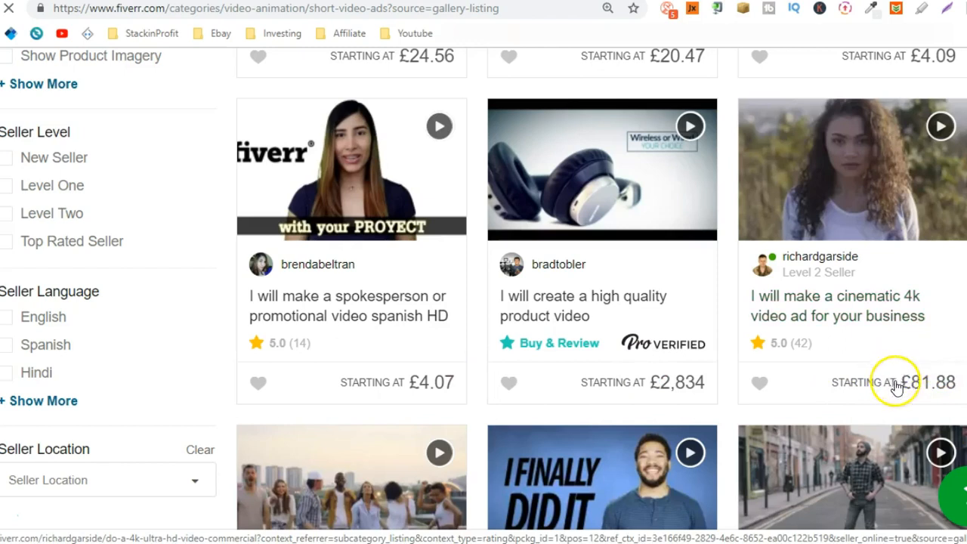
{"action": "mouse_move", "coordinate": [940, 370]}
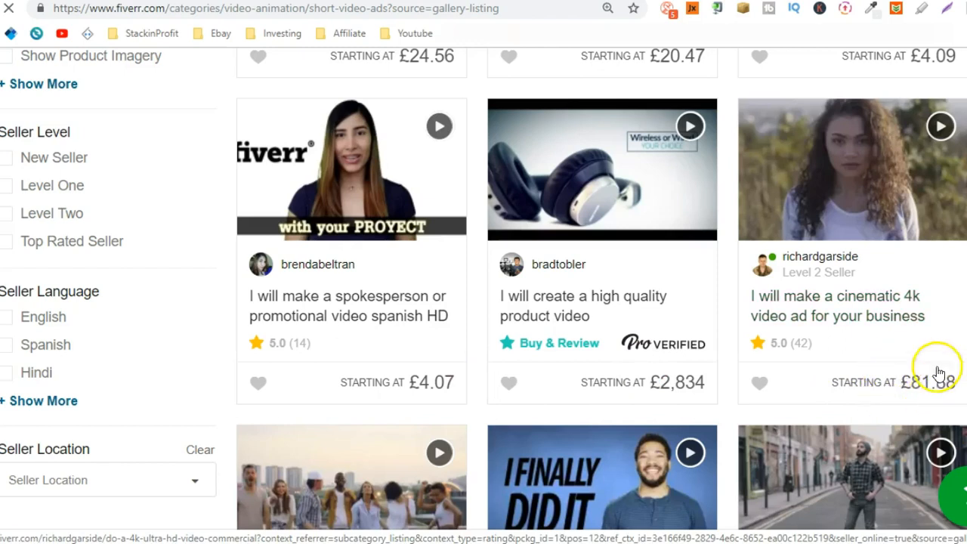
{"action": "mouse_move", "coordinate": [666, 355]}
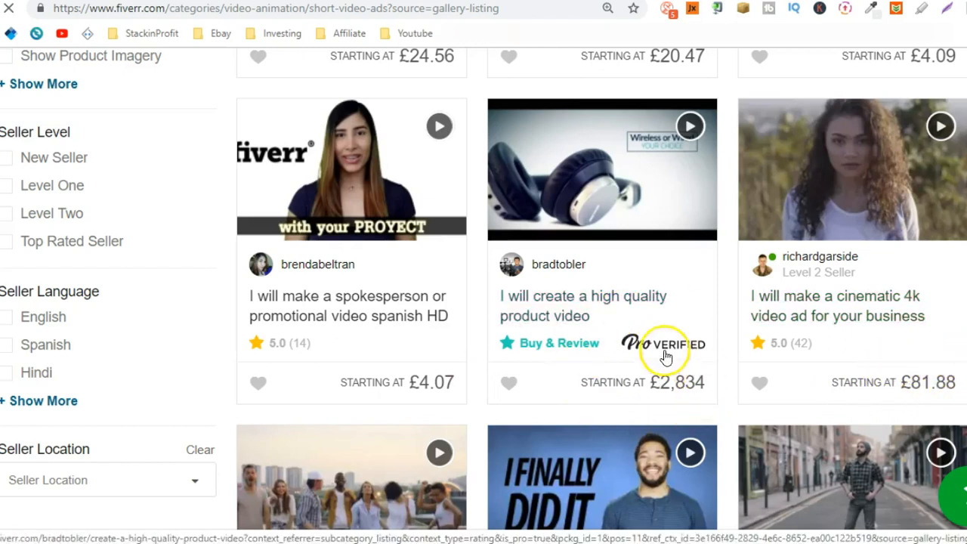
{"action": "mouse_move", "coordinate": [688, 396]}
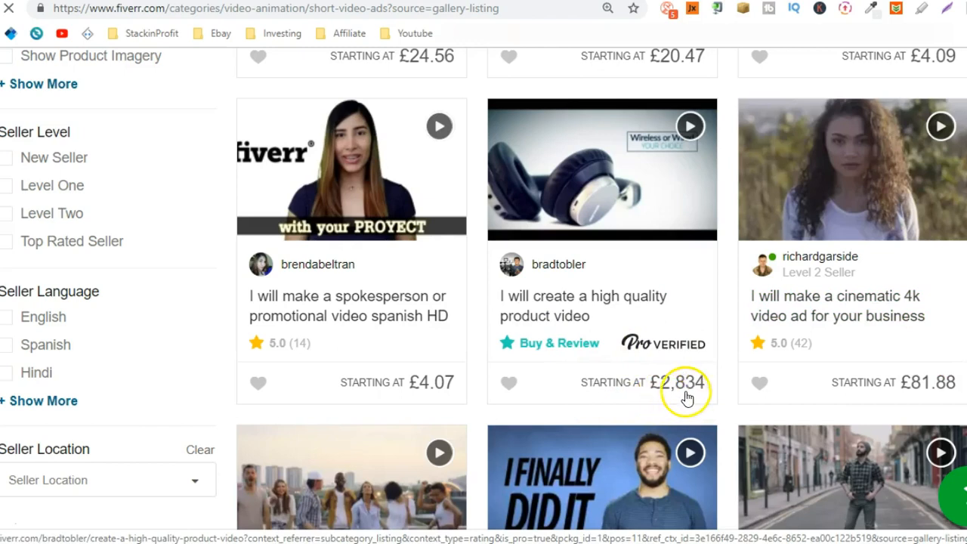
{"action": "mouse_move", "coordinate": [668, 396]}
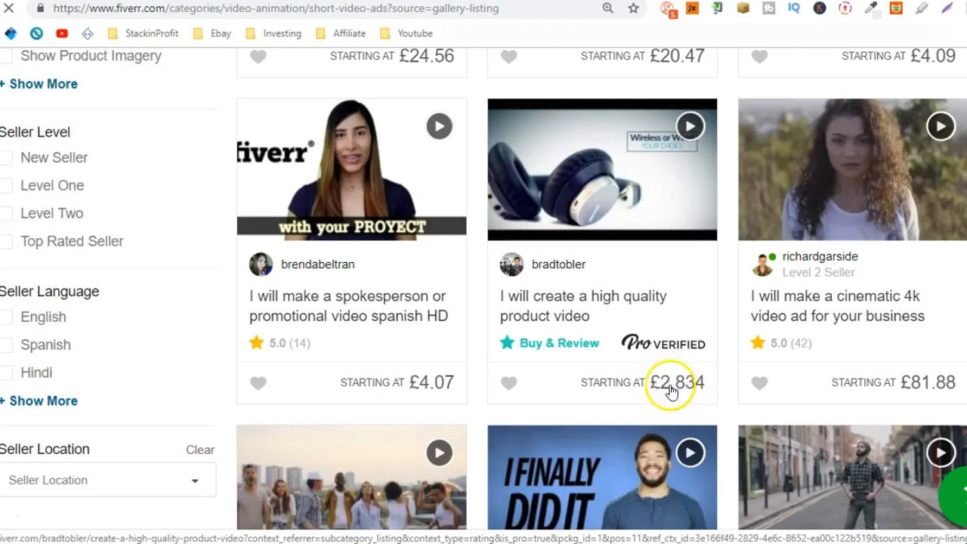
{"action": "mouse_move", "coordinate": [692, 399]}
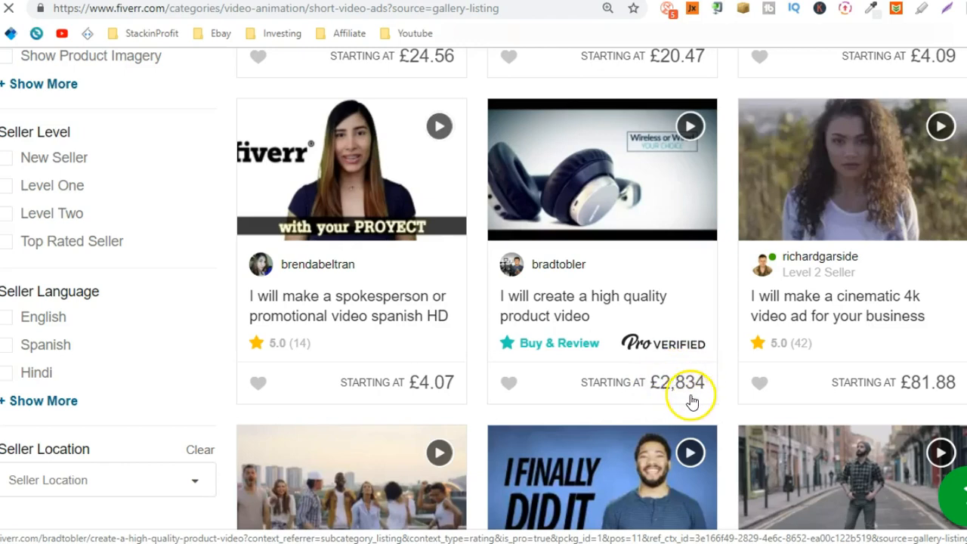
{"action": "mouse_move", "coordinate": [642, 145]}
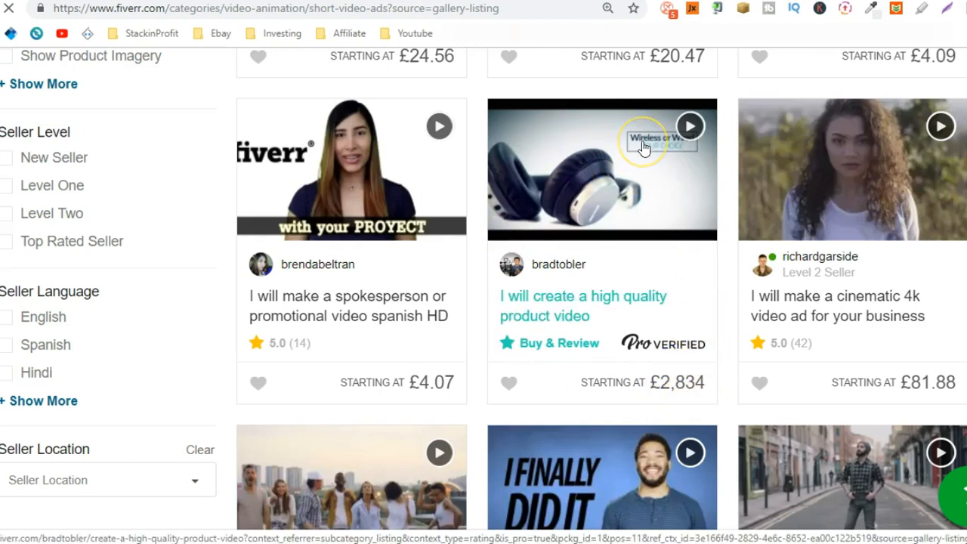
{"action": "scroll", "scroll_direction": "down", "scroll_amount": 3}
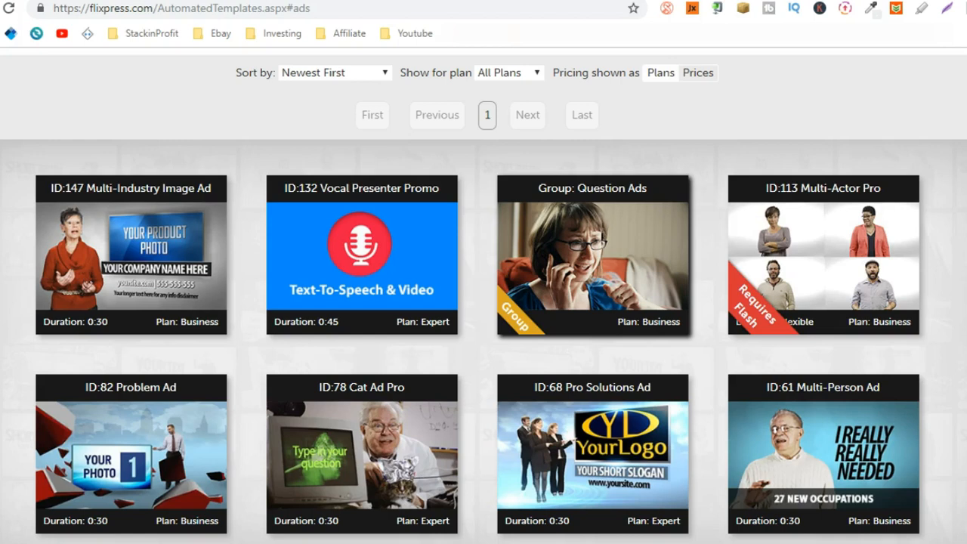
Show the Flixpress Ads templates and highlight the under-$1/month starting price banner
{"action": "scroll", "scroll_direction": "down", "scroll_amount": 3}
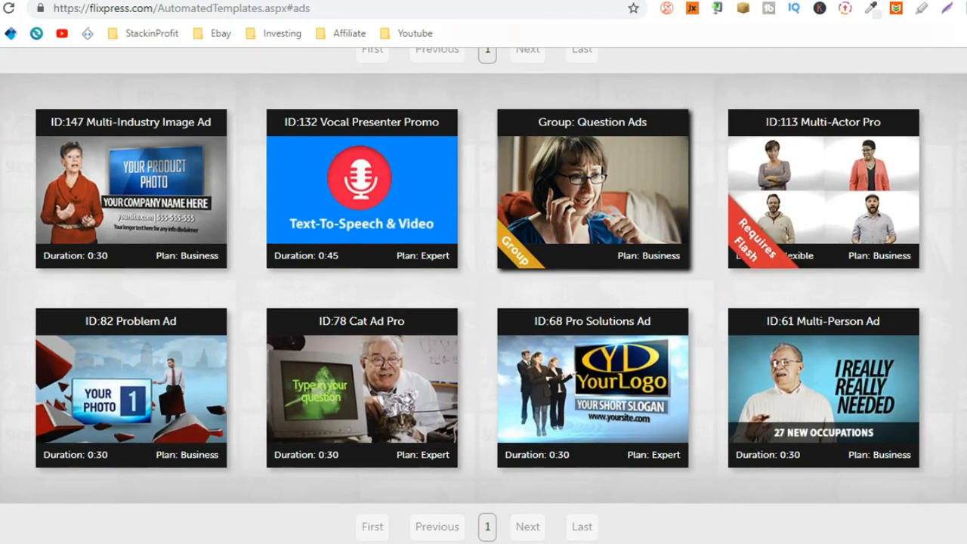
{"action": "mouse_move", "coordinate": [450, 63]}
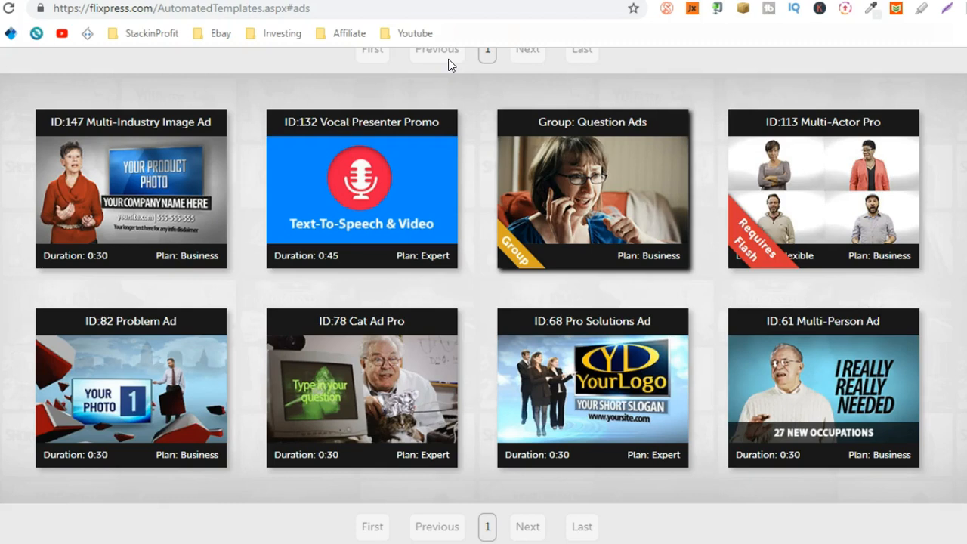
{"action": "scroll", "scroll_direction": "down", "scroll_amount": 3}
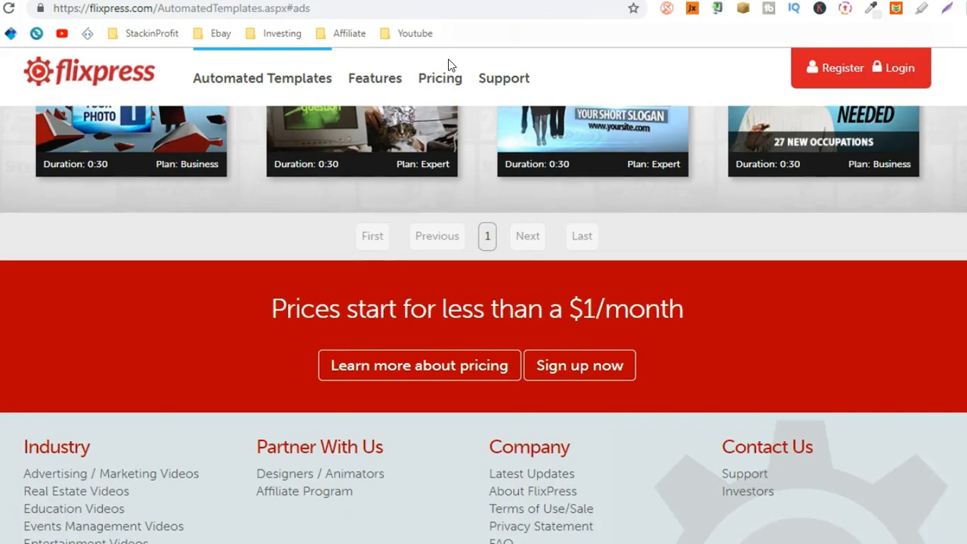
{"action": "double_click", "coordinate": [602, 309]}
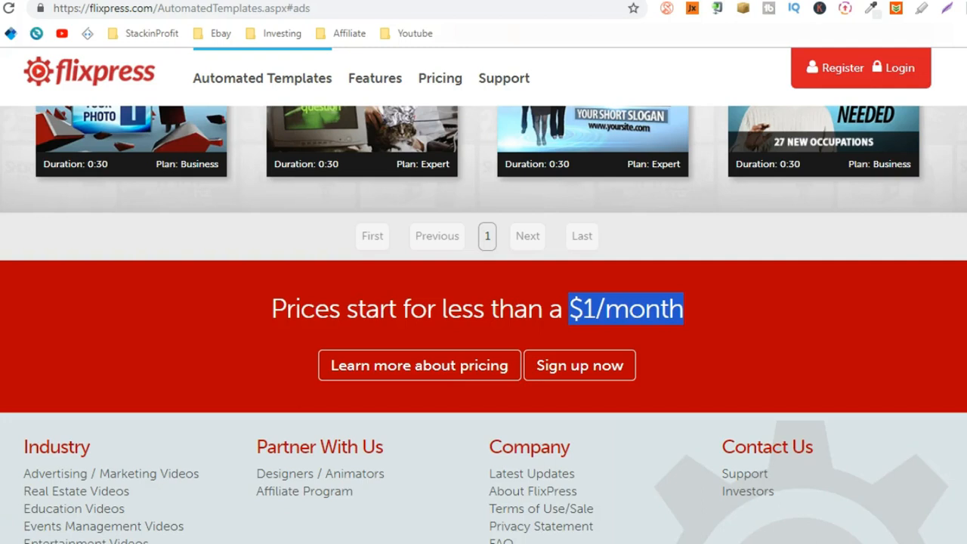
{"action": "scroll", "scroll_direction": "up", "scroll_amount": 3}
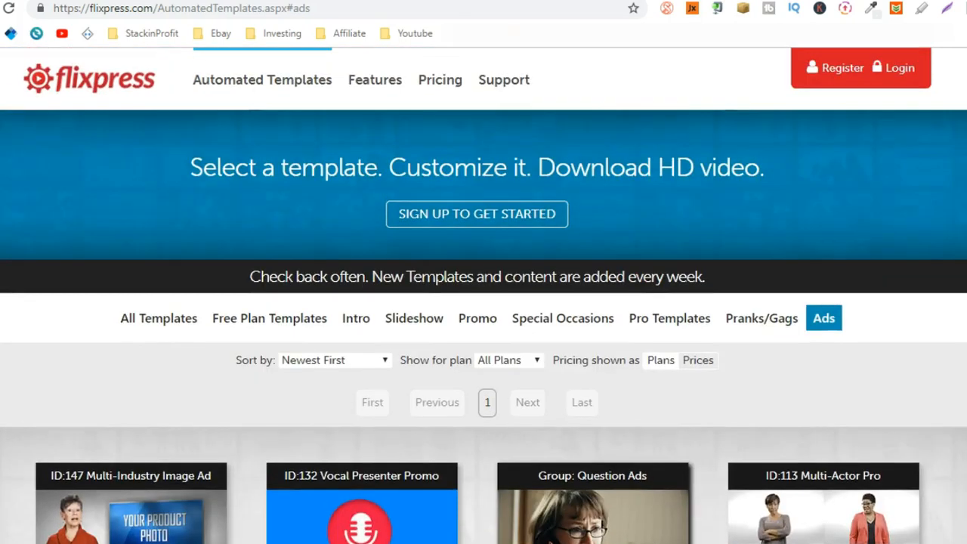
{"action": "mouse_move", "coordinate": [440, 79]}
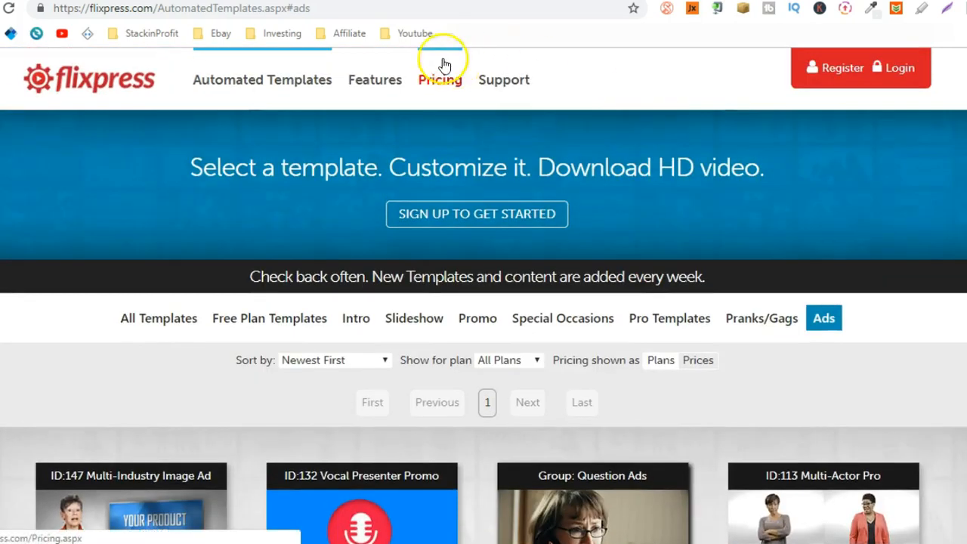